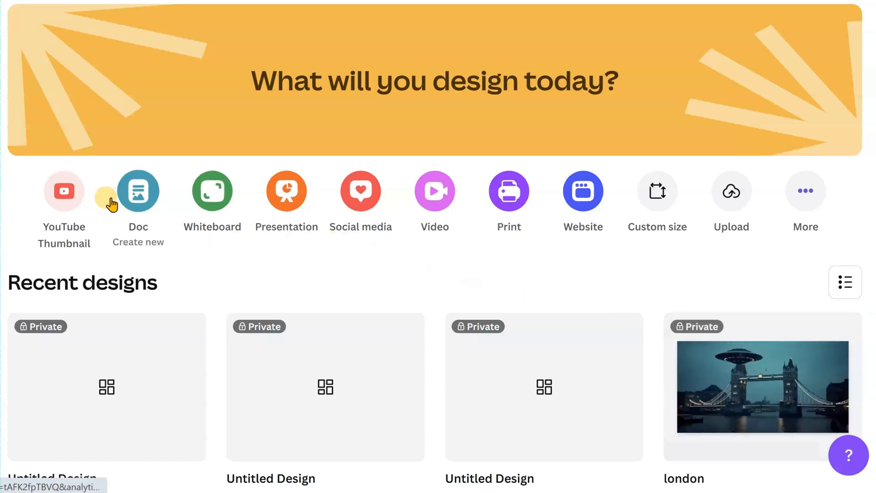
mouse_move(63, 192)
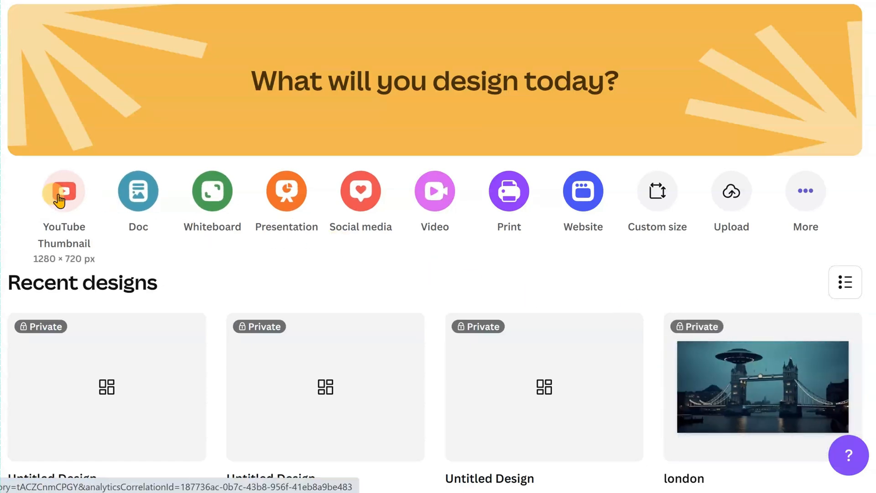
Step: Create a new 1280×720 YouTube Thumbnail design from the Canva home page
click(64, 192)
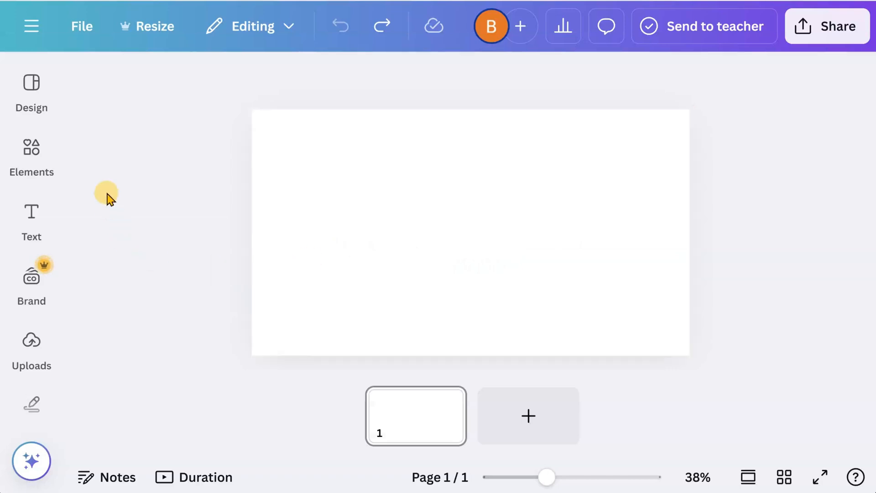
Step: Set the uploaded UFO-over-Washington-Monument photo as the page background
click(31, 346)
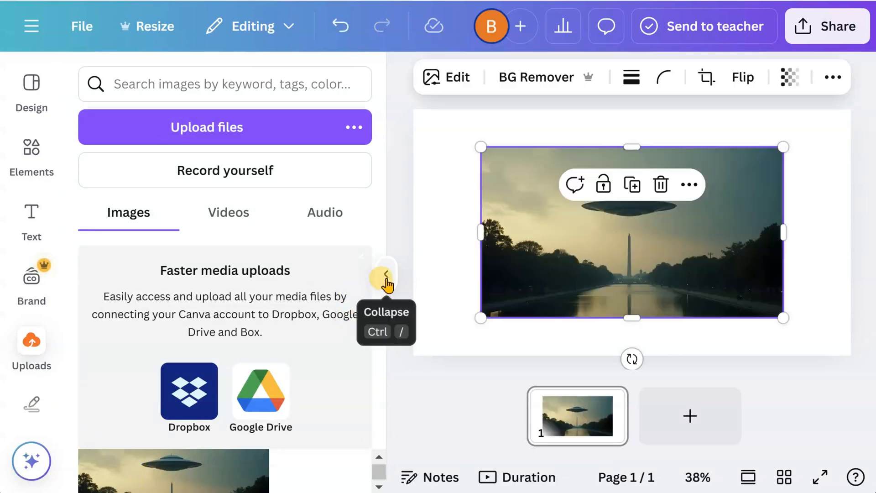
click(386, 274)
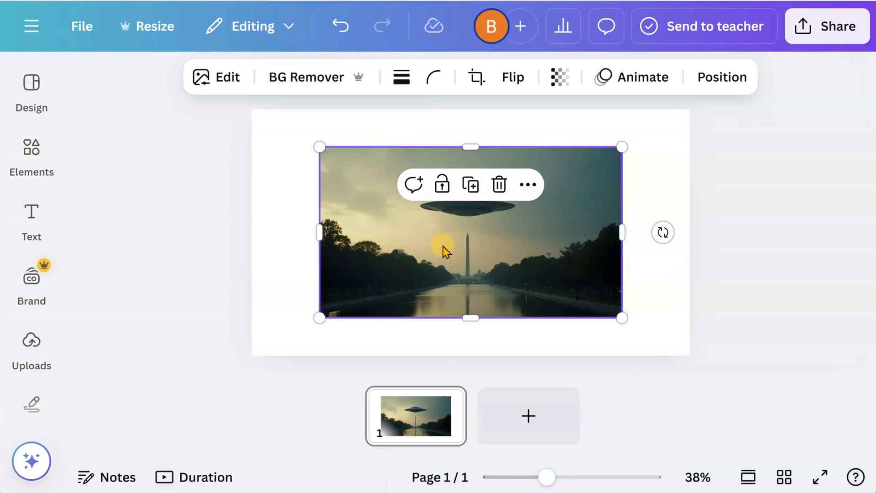
right_click(441, 248)
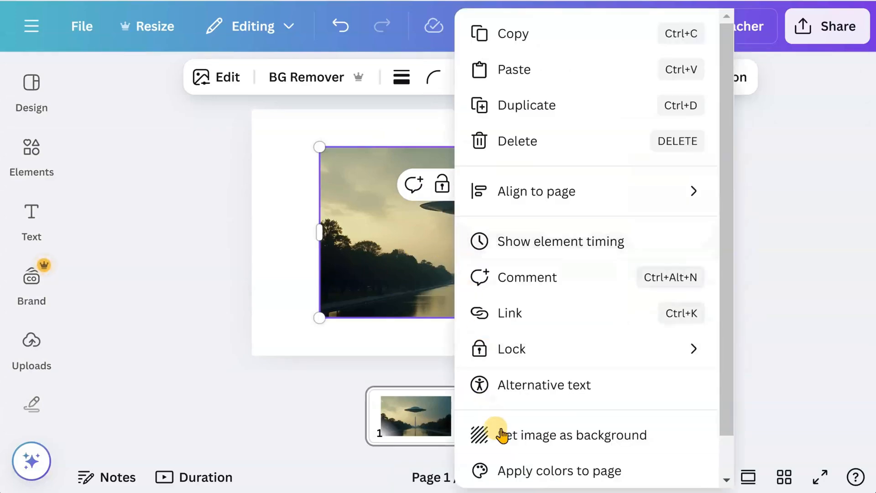
click(570, 435)
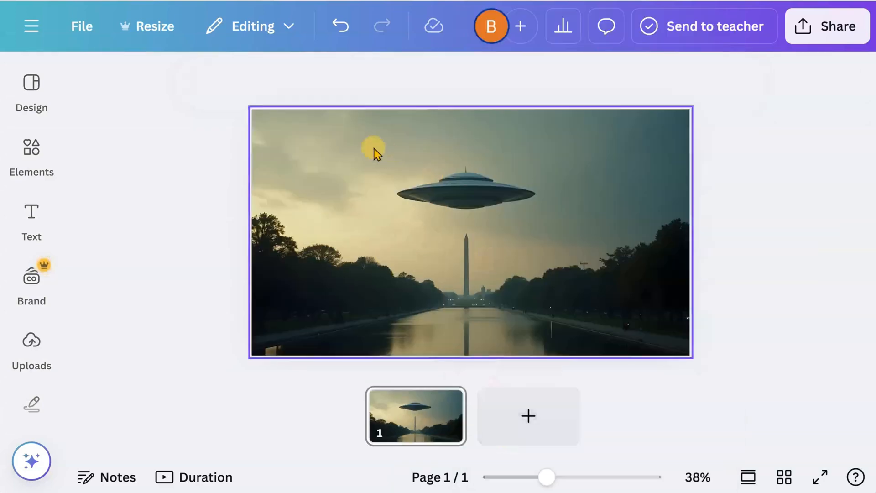
click(376, 154)
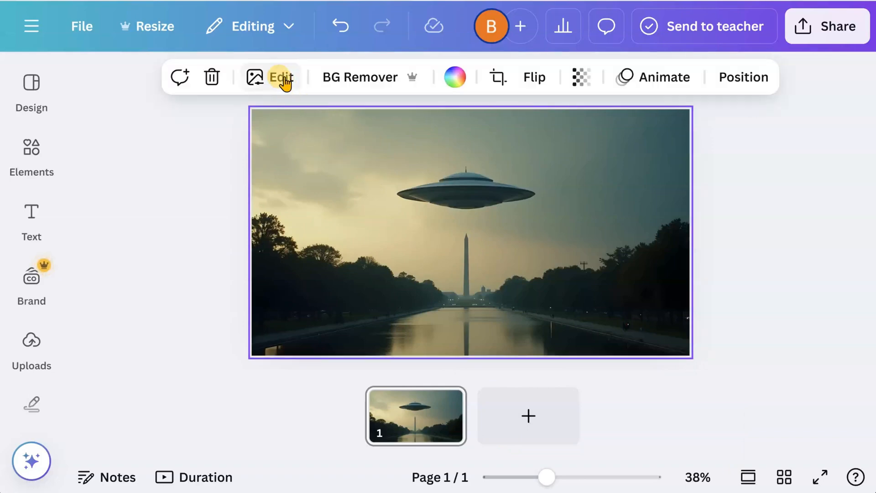
Step: Use Magic Grab with the Brush to paint over the UFO and grab it
click(269, 77)
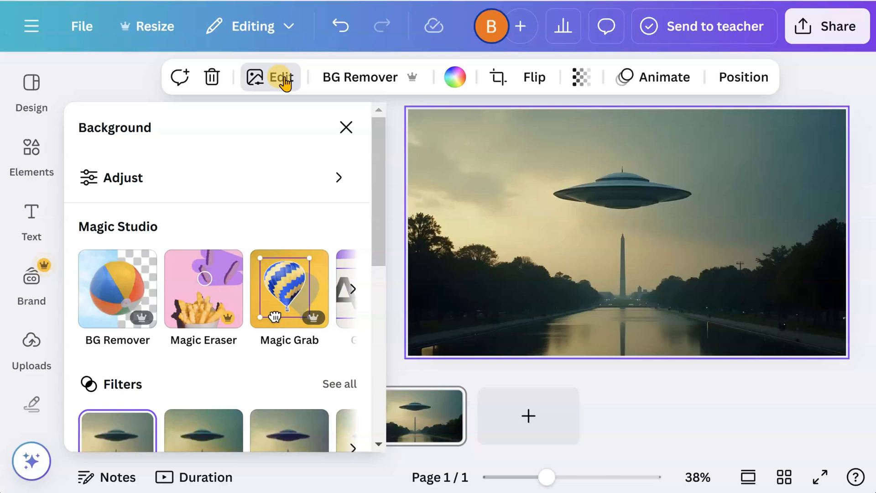
mouse_move(109, 234)
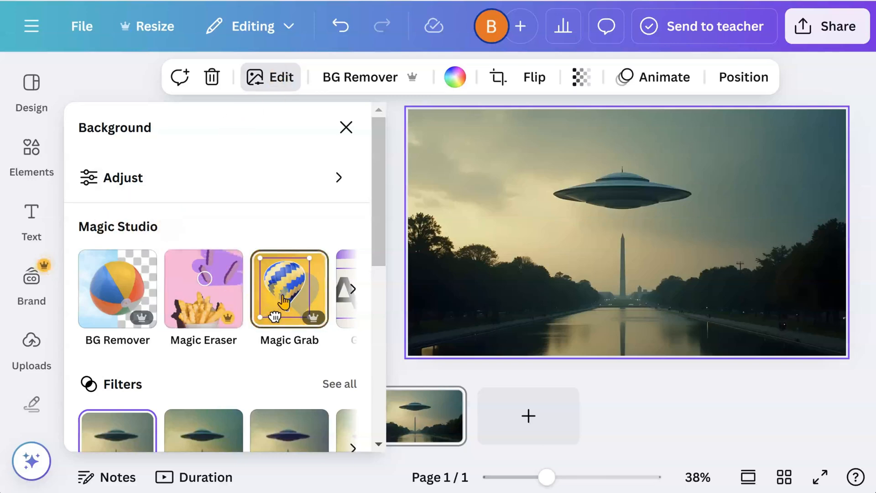
click(289, 289)
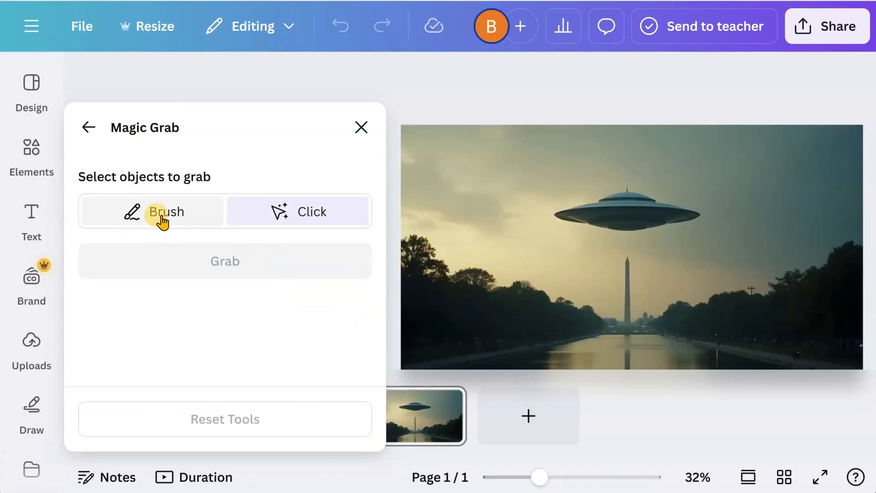
click(166, 211)
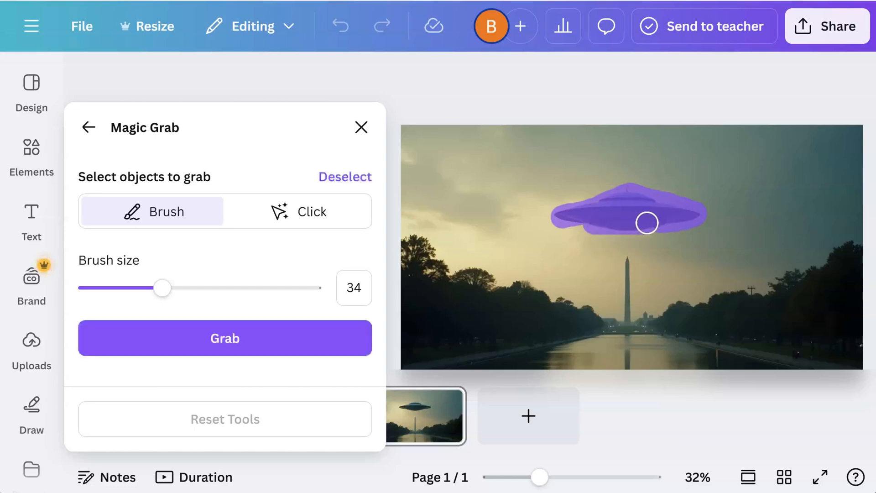
click(224, 338)
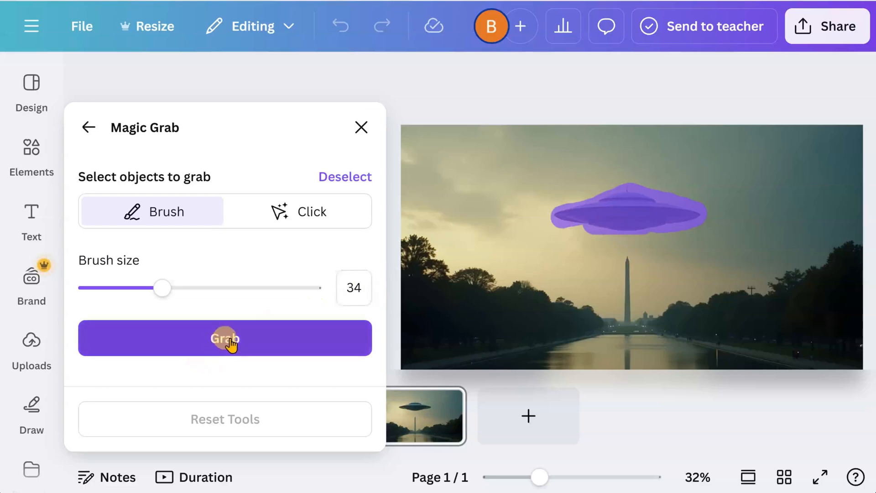
click(225, 338)
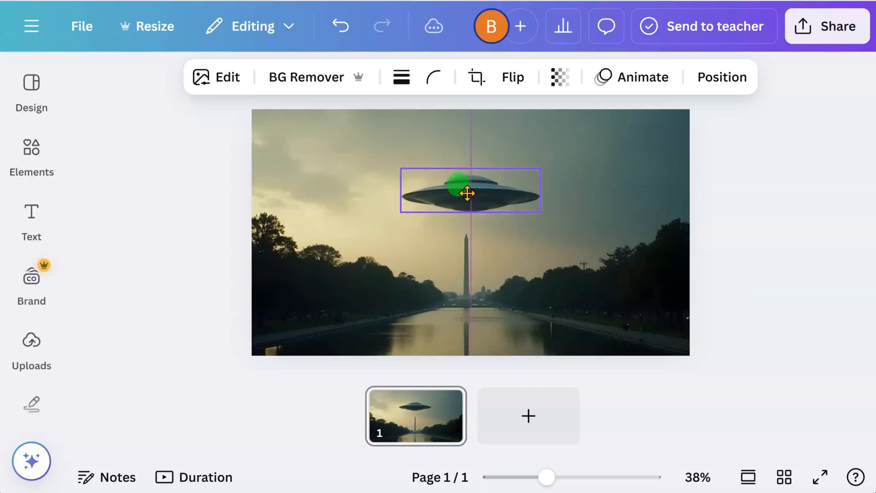
Step: Give the UFO a Breathe animation at maximum scale, breathing inward
click(469, 189)
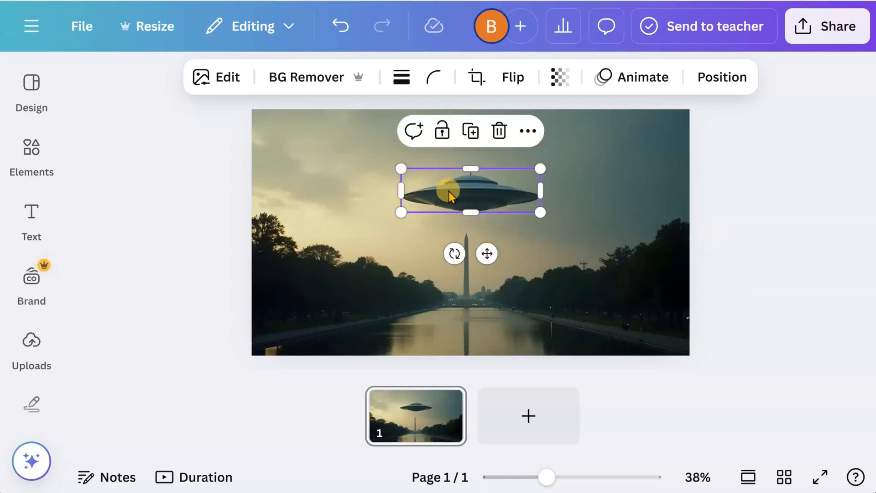
click(642, 77)
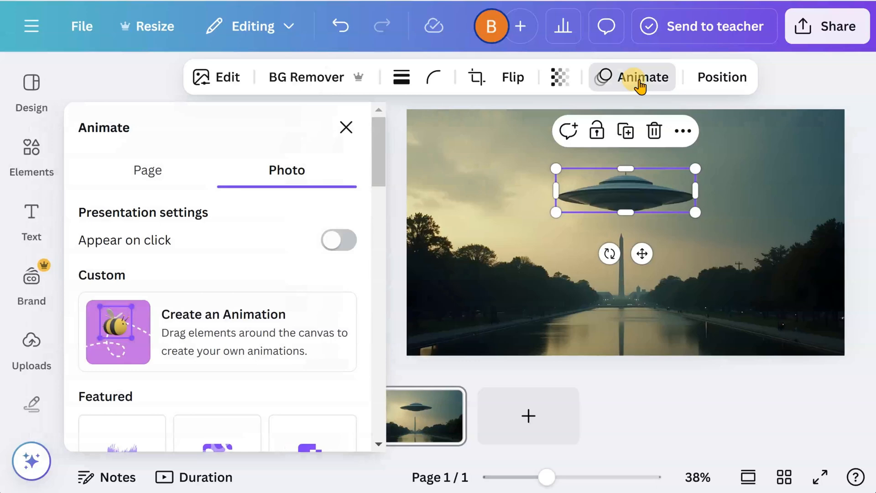
mouse_move(229, 279)
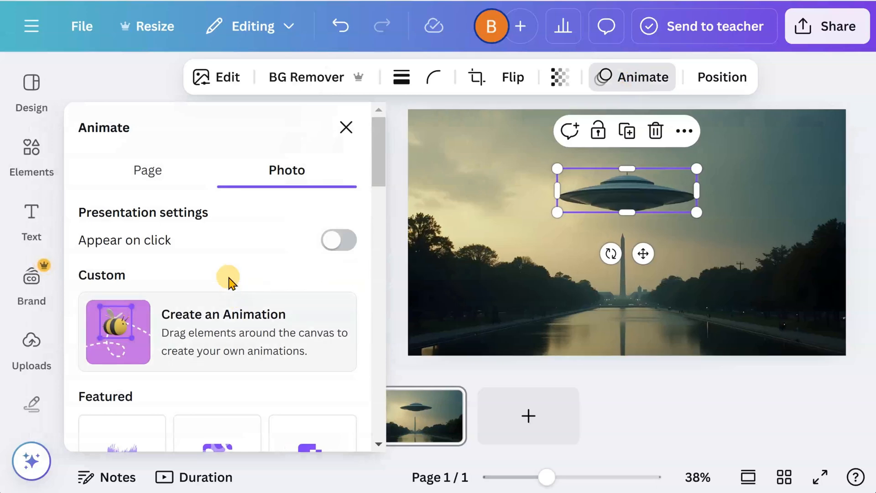
scroll(down, 3)
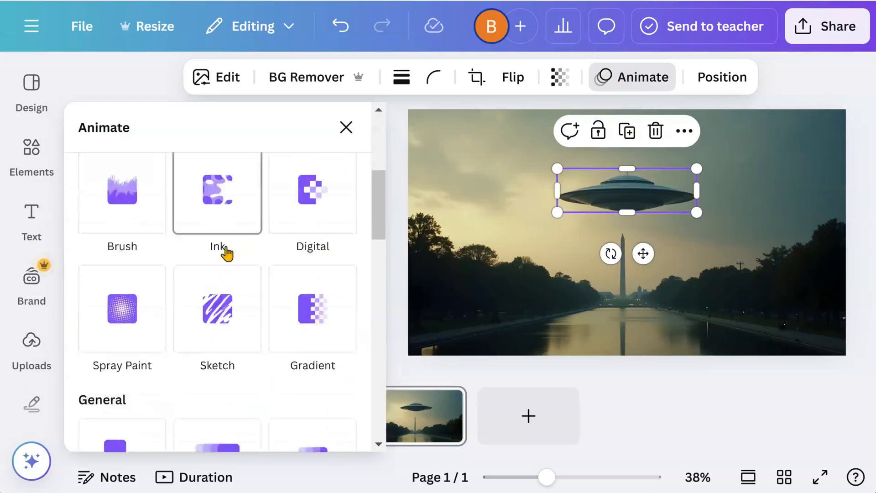
scroll(down, 3)
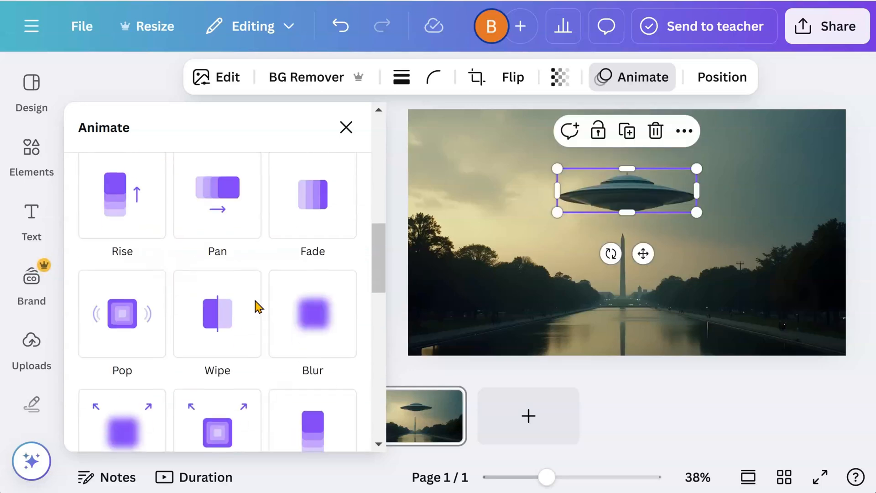
click(216, 244)
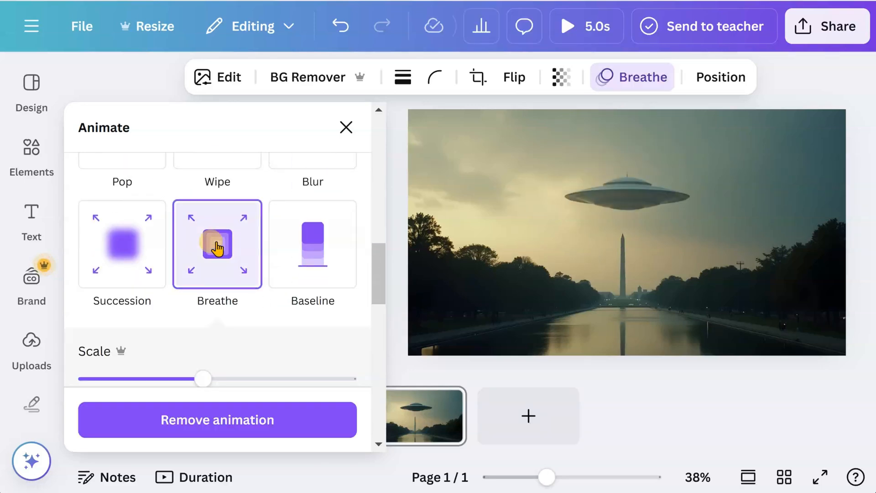
scroll(down, 3)
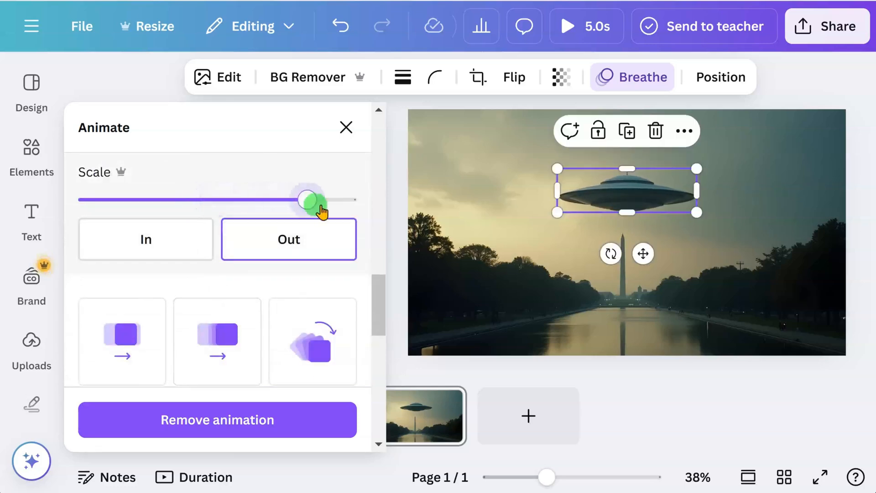
click(145, 240)
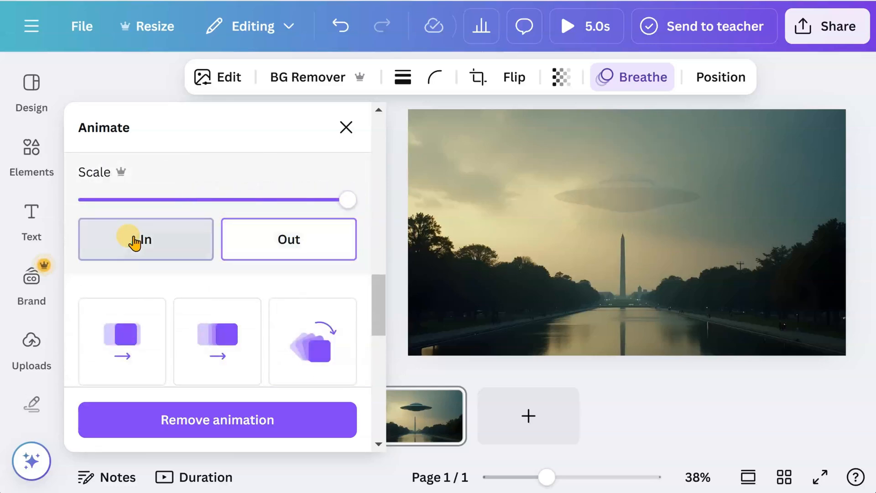
click(145, 239)
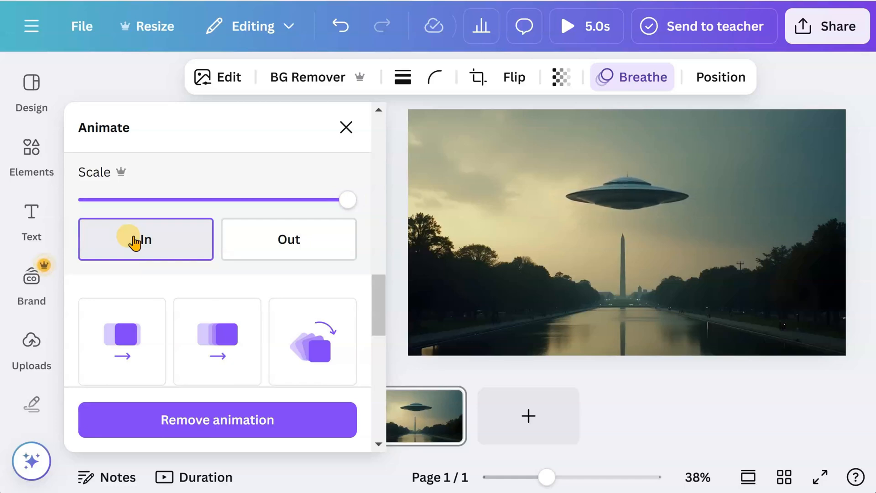
Step: Preview the Breathe animation on enter and on exit
click(625, 190)
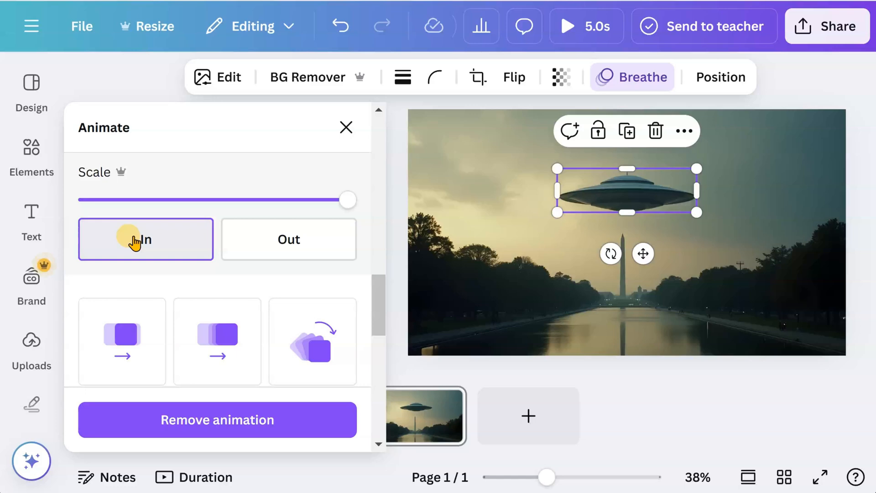
click(289, 239)
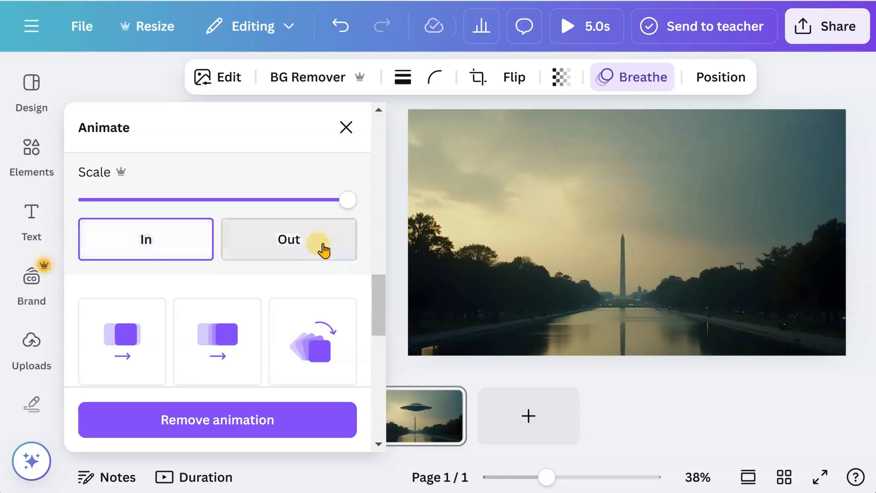
click(288, 239)
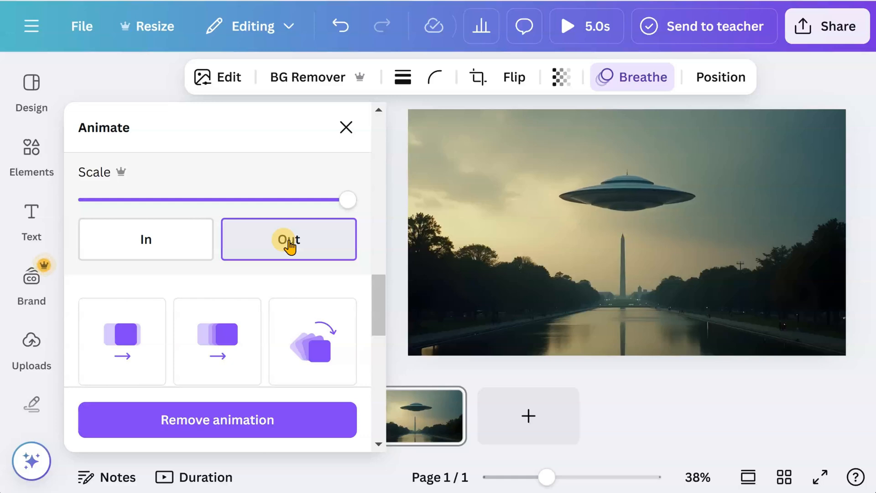
click(625, 189)
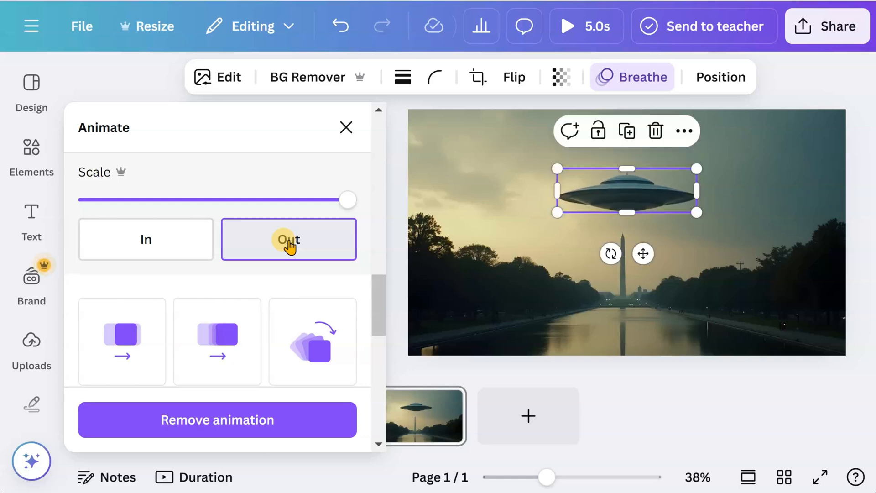
click(146, 239)
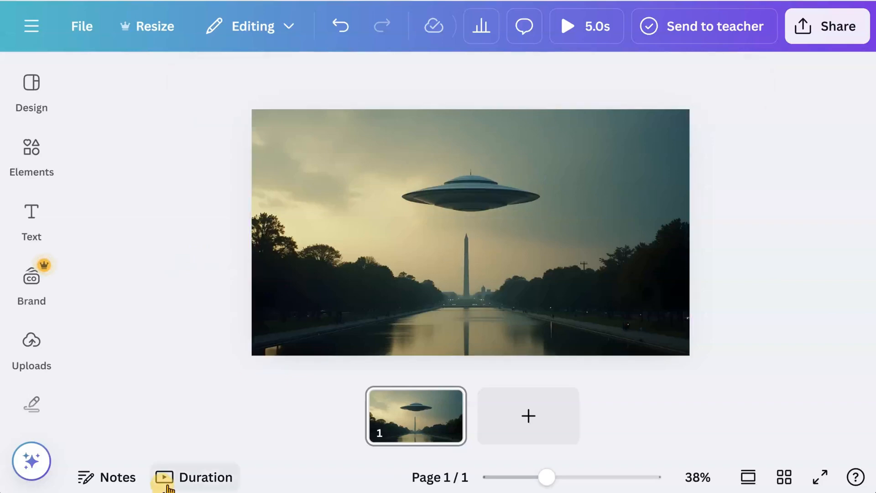
Step: Show the timeline, play the 5-second animated page, and select the UFO
click(194, 476)
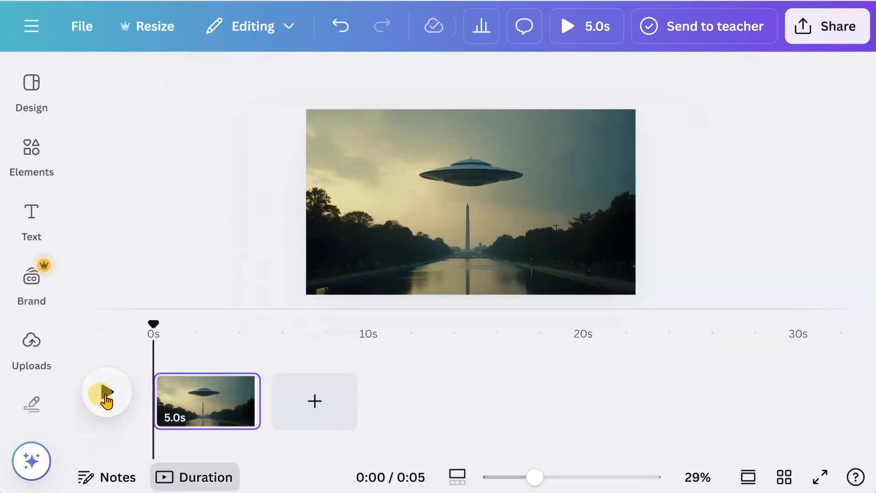
click(106, 391)
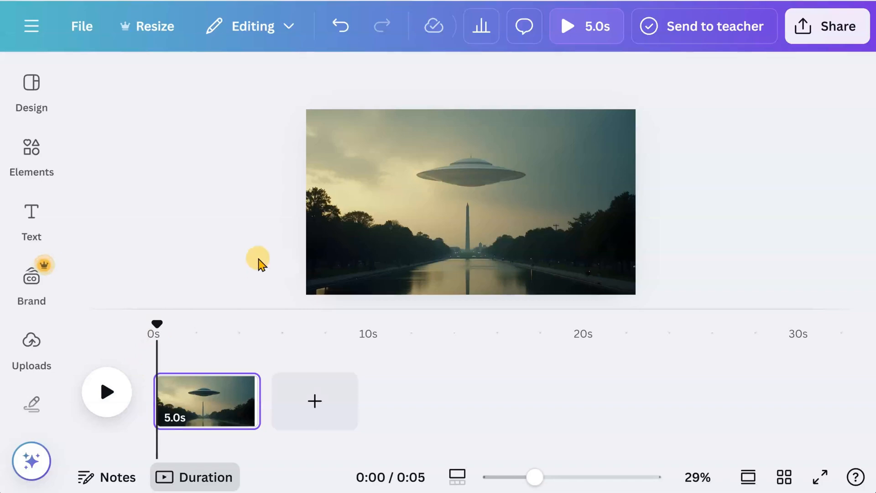
click(472, 167)
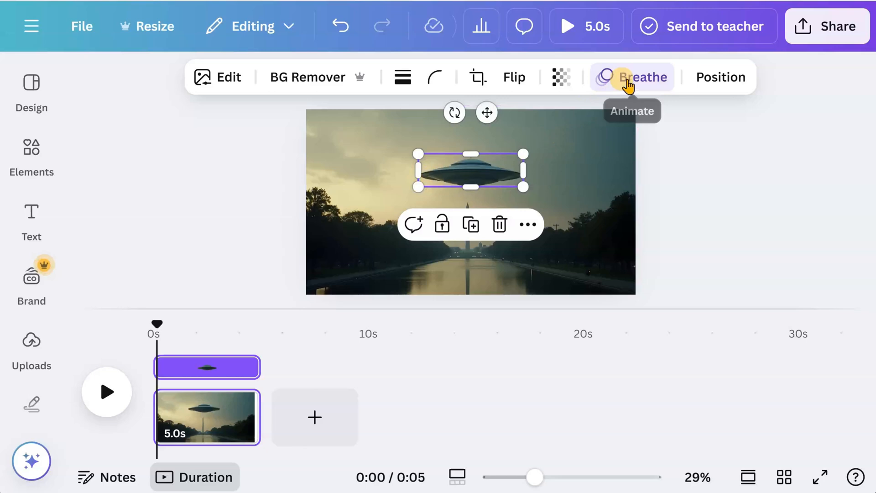
Step: Switch the UFO's animation from Breathe to Tectonic and close the animation options
click(643, 77)
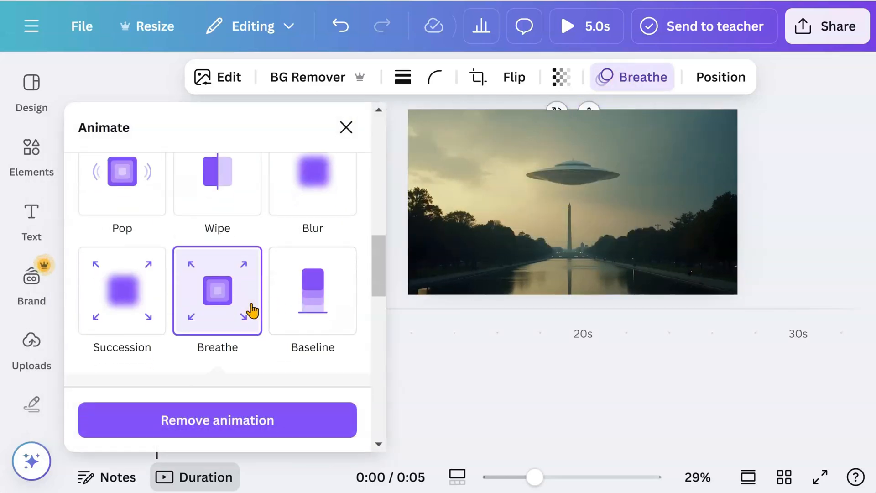
scroll(up, 3)
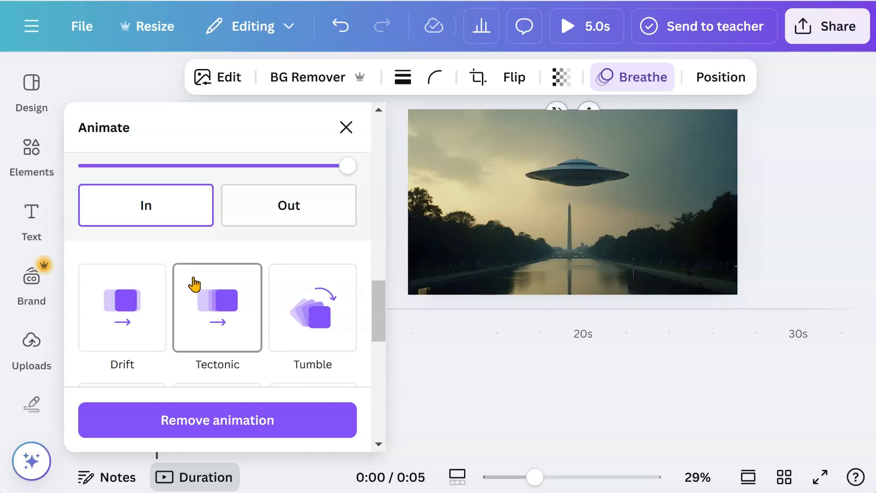
click(571, 172)
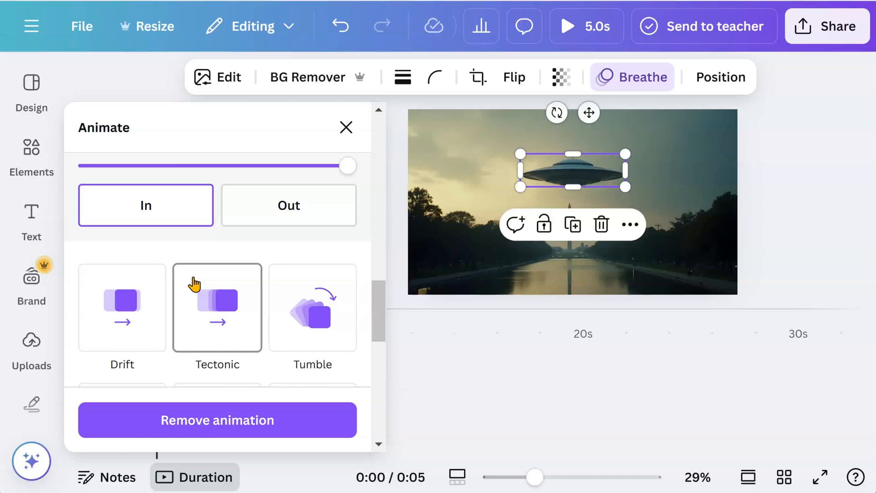
click(217, 308)
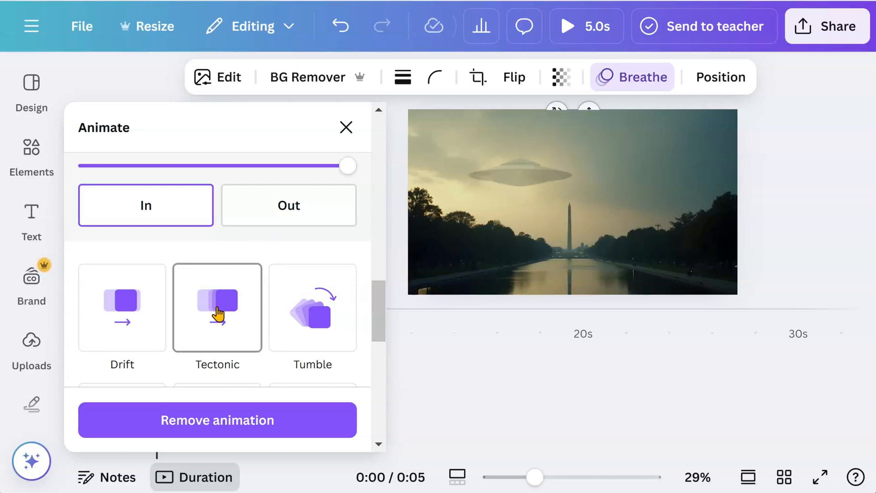
click(216, 307)
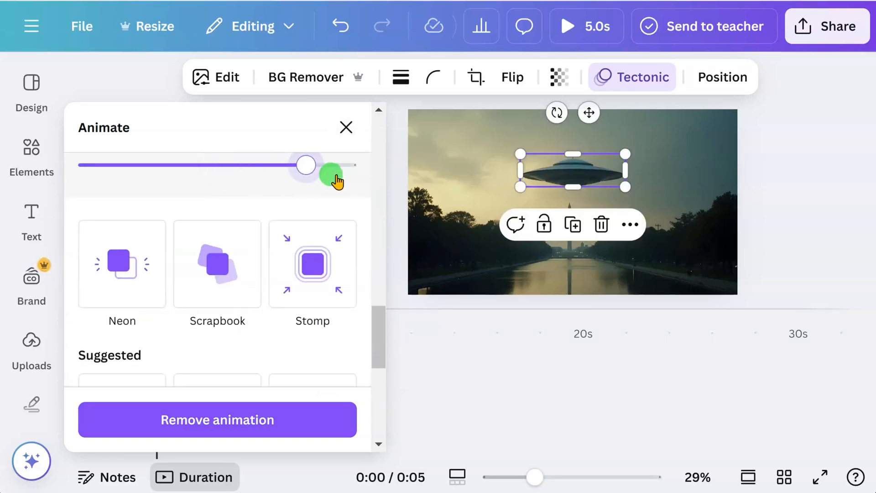
scroll(down, 3)
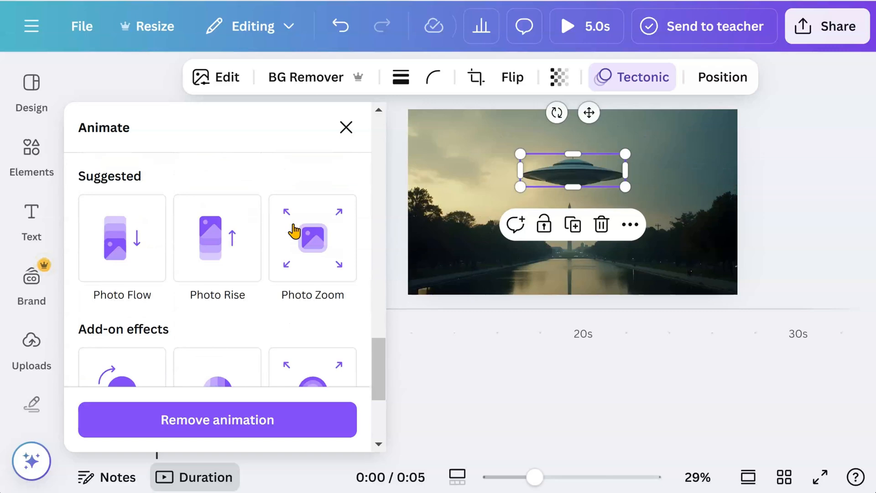
scroll(down, 3)
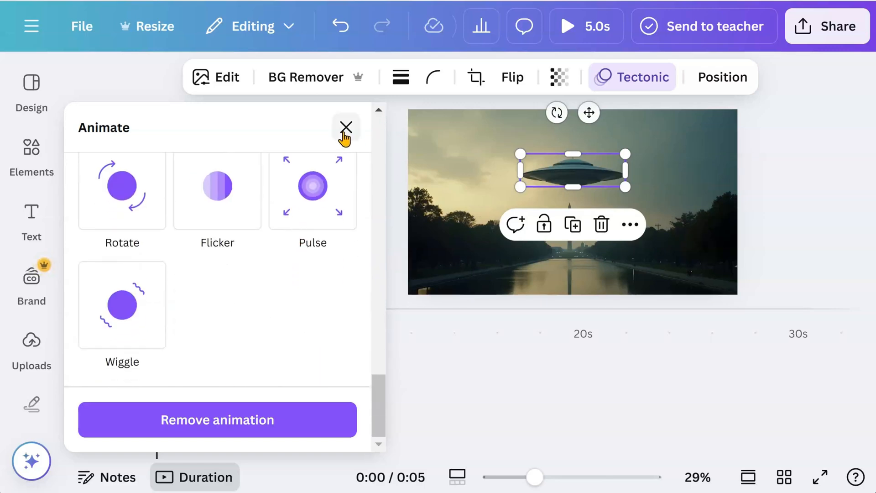
click(346, 127)
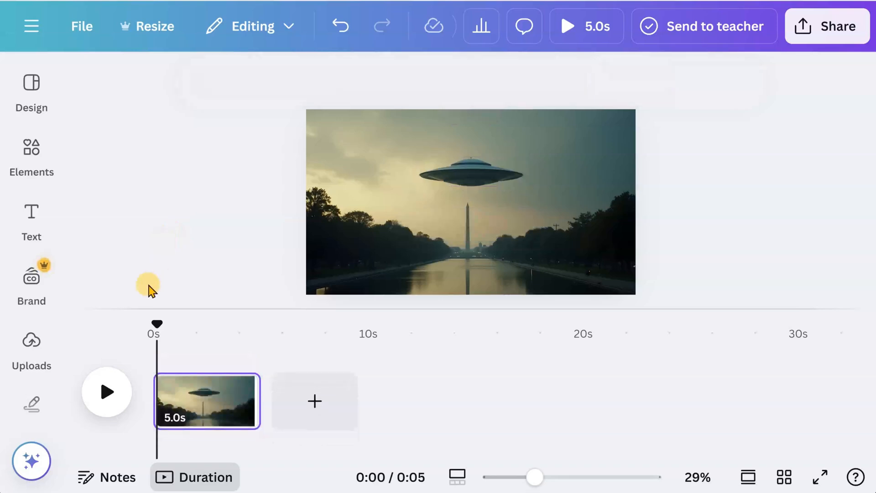
click(107, 391)
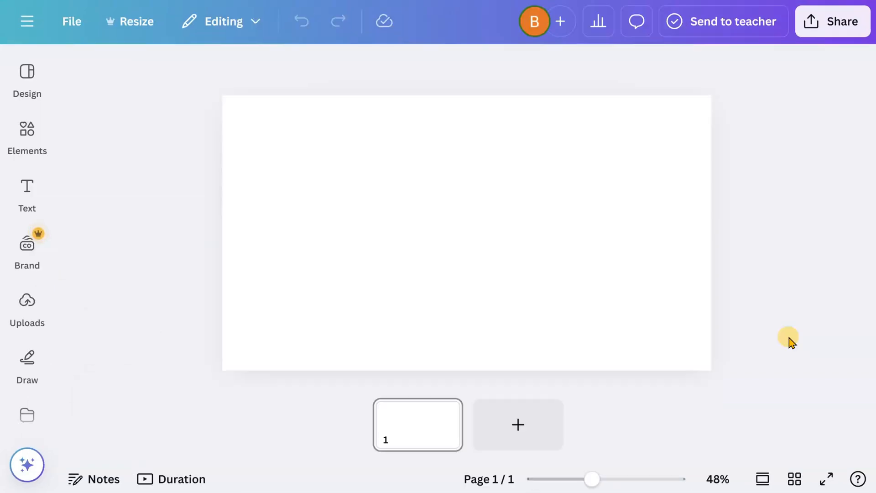
Step: Add the UFO-over-Capitol photo from Uploads as the page background and select it
click(371, 268)
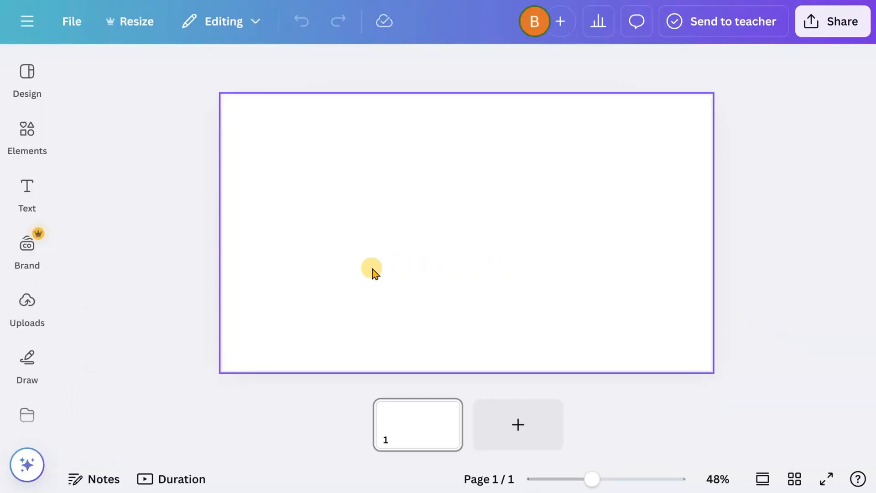
click(27, 304)
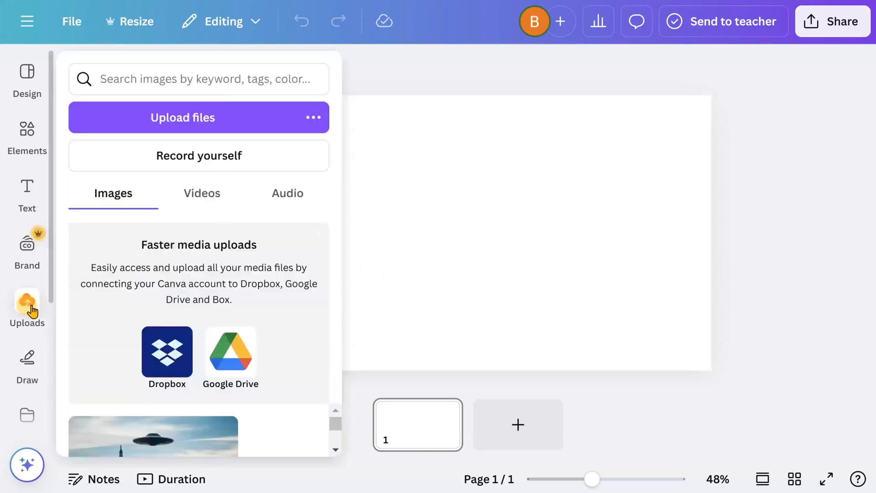
scroll(down, 3)
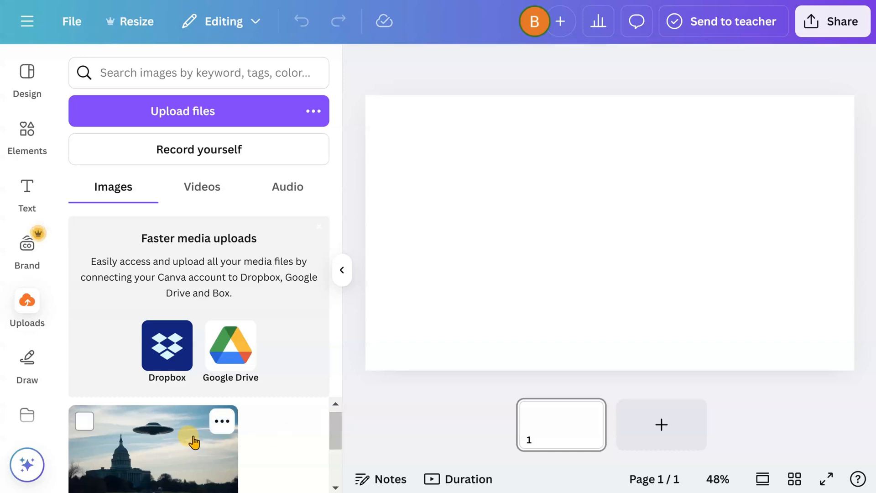
click(153, 449)
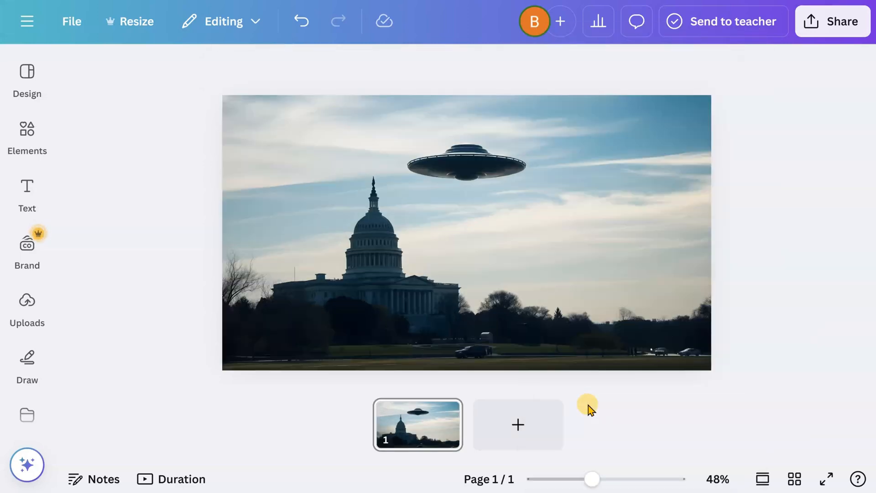
click(467, 214)
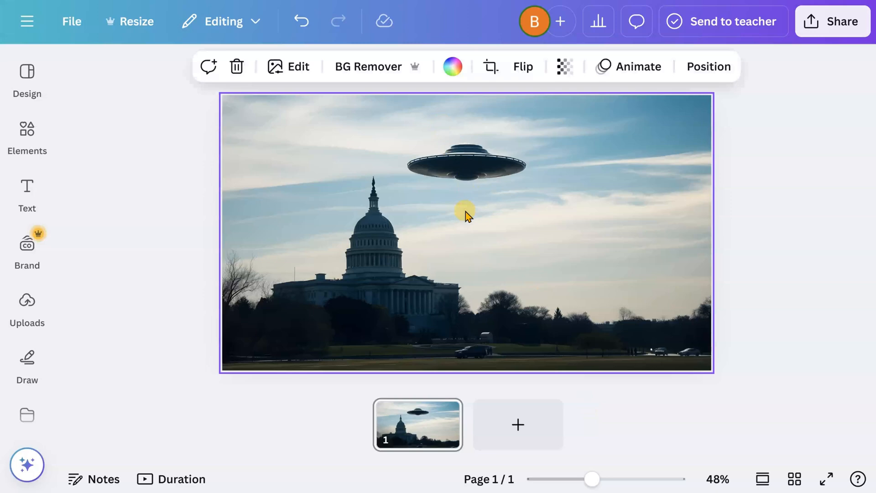
Step: Magic Grab the UFO from the Capitol photo by clicking it in Click mode
click(296, 67)
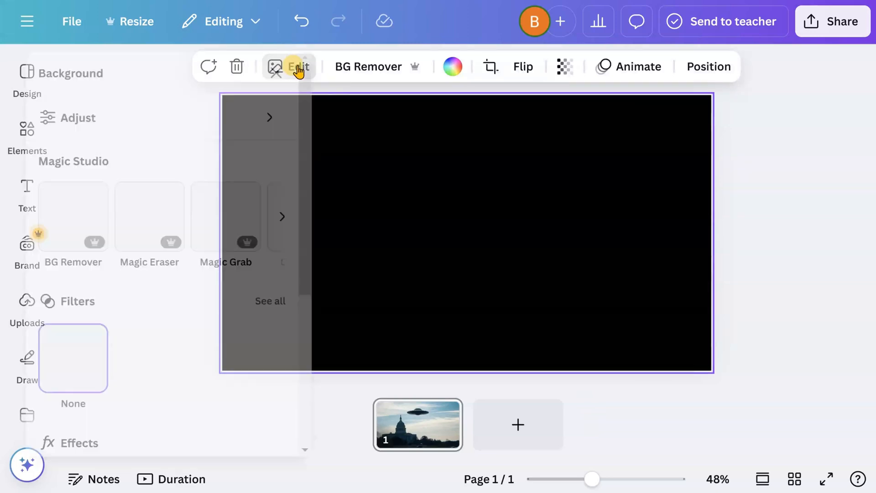
click(296, 66)
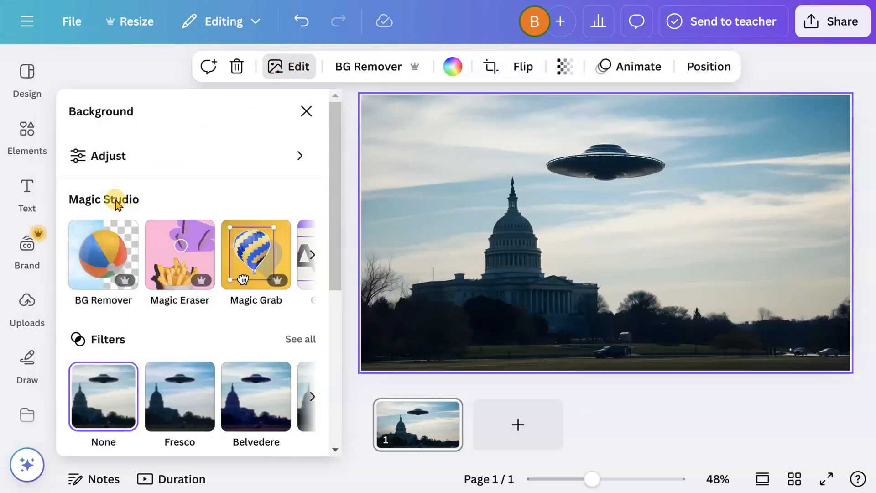
click(255, 254)
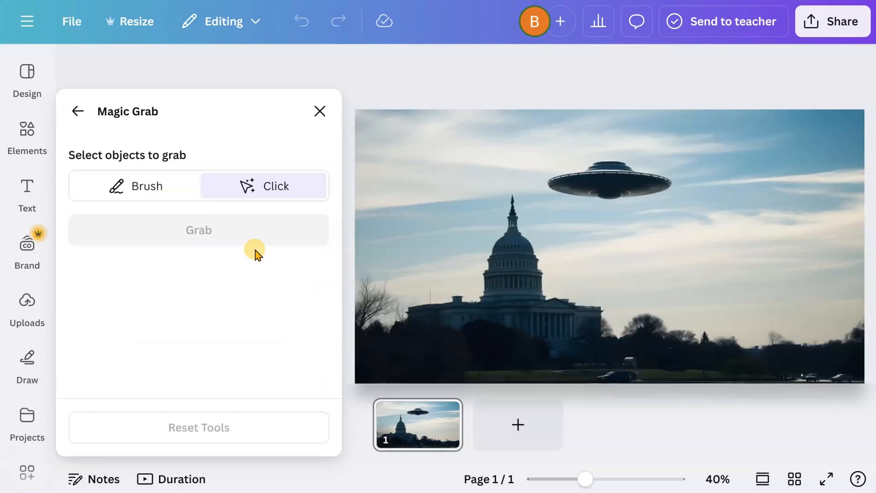
mouse_move(587, 184)
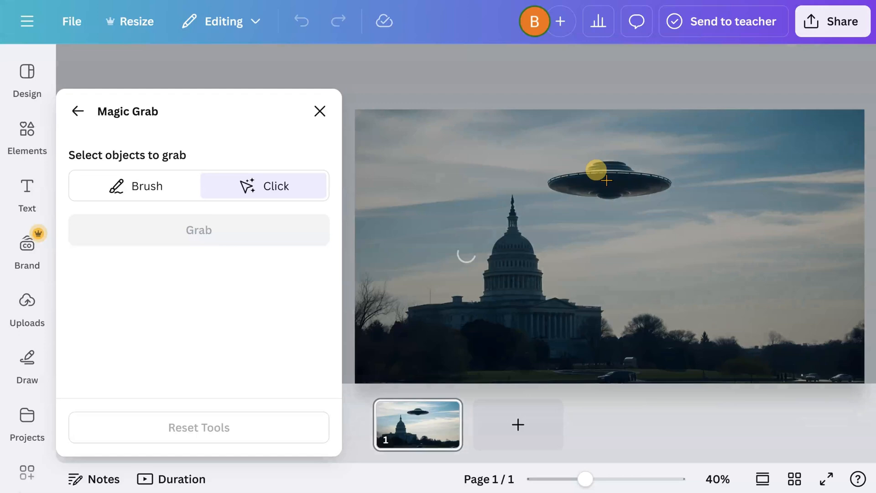
click(606, 180)
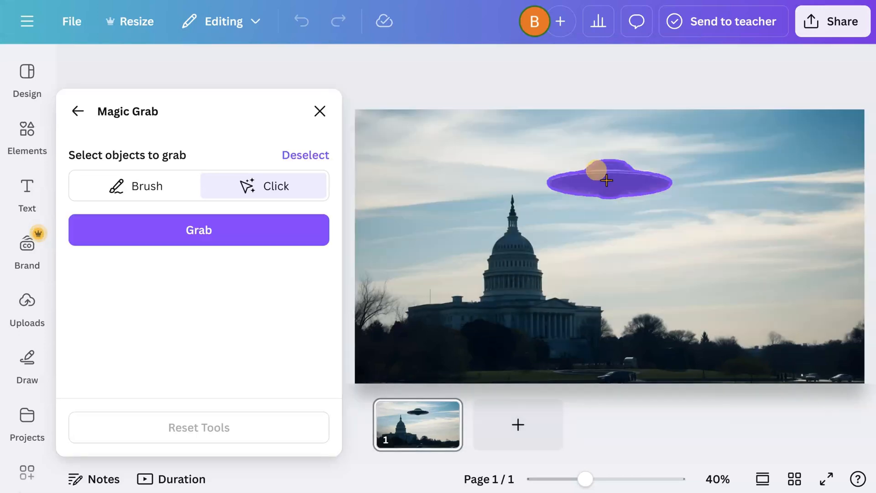
click(199, 229)
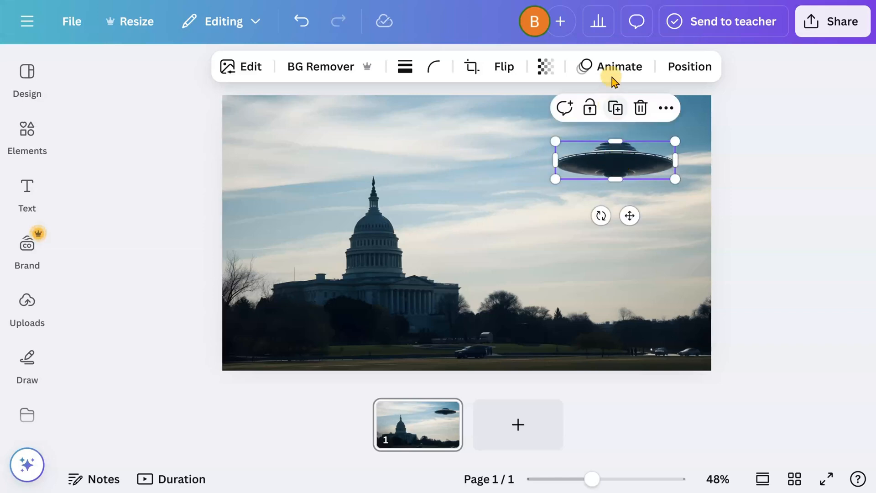
Step: Apply Drift to the UFO with direction left and maximum intensity
click(618, 66)
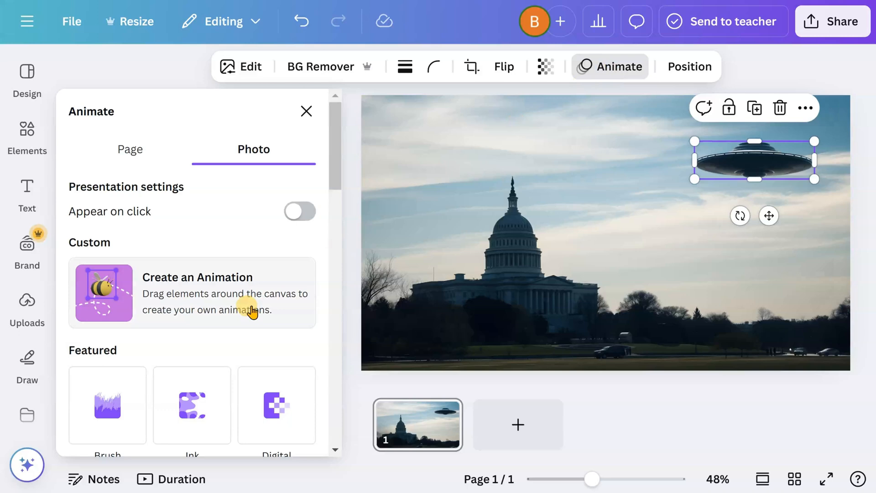
scroll(down, 3)
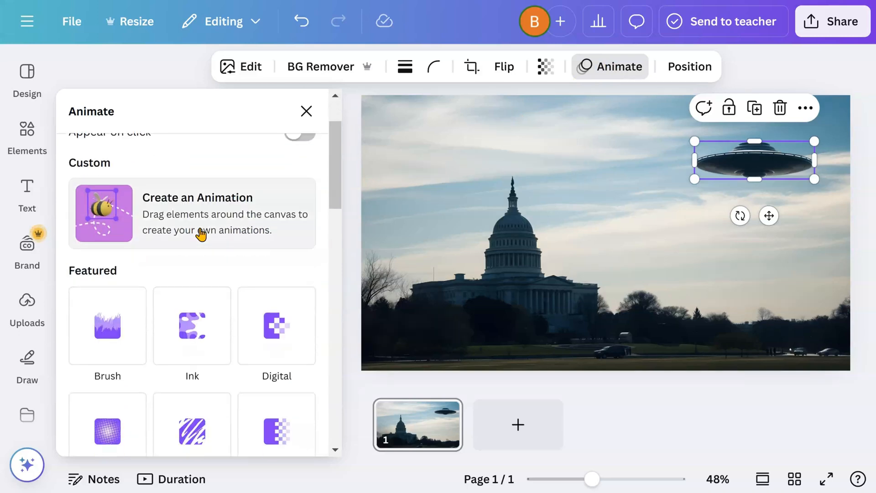
scroll(down, 3)
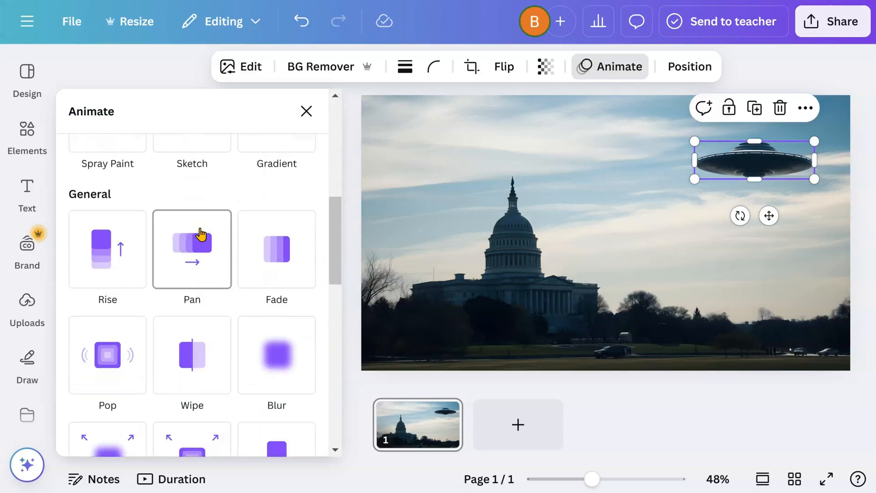
scroll(down, 3)
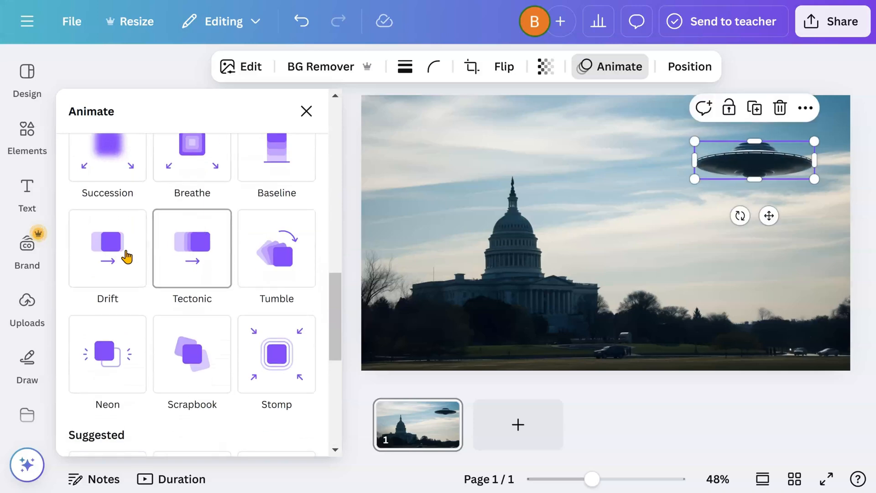
click(107, 248)
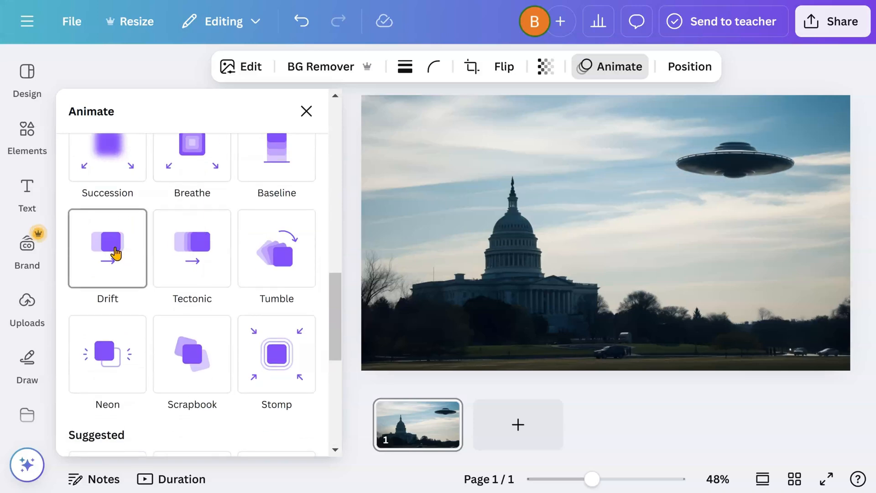
click(107, 248)
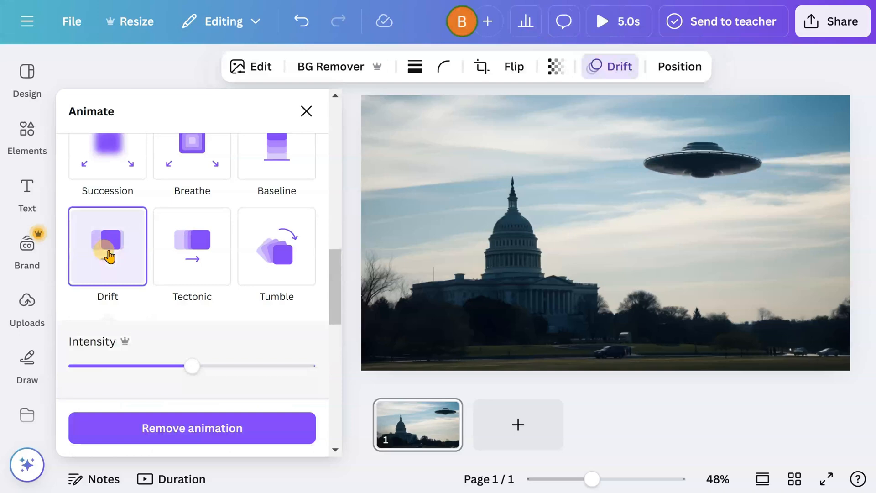
scroll(down, 3)
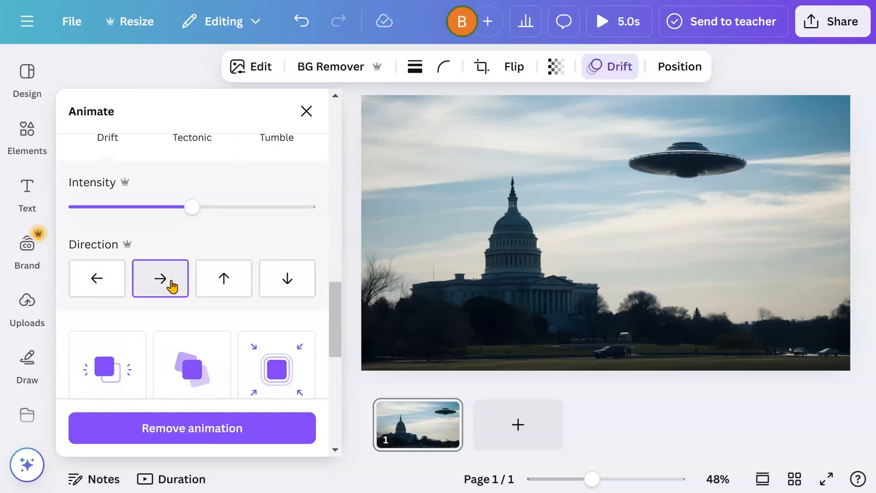
click(96, 278)
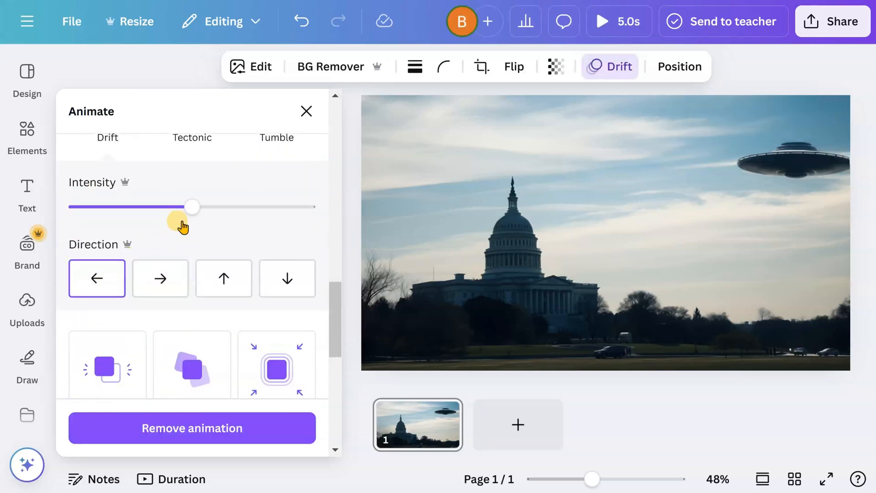
drag(192, 207, 306, 207)
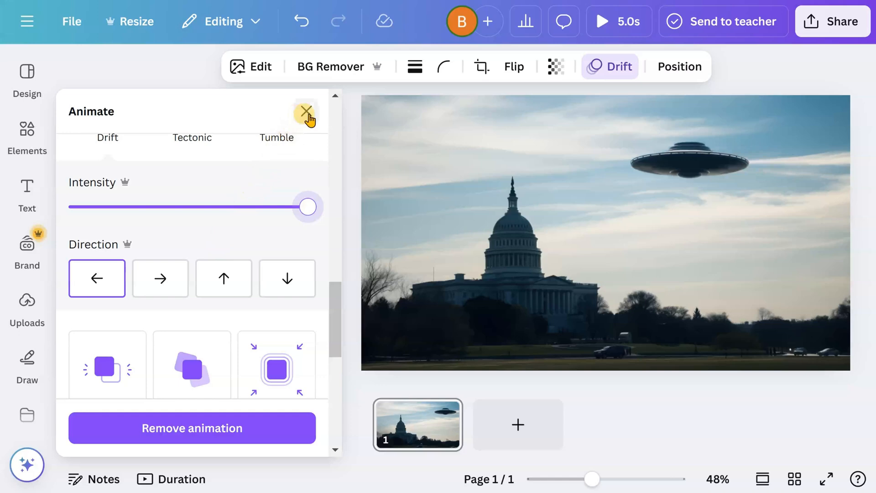
click(306, 111)
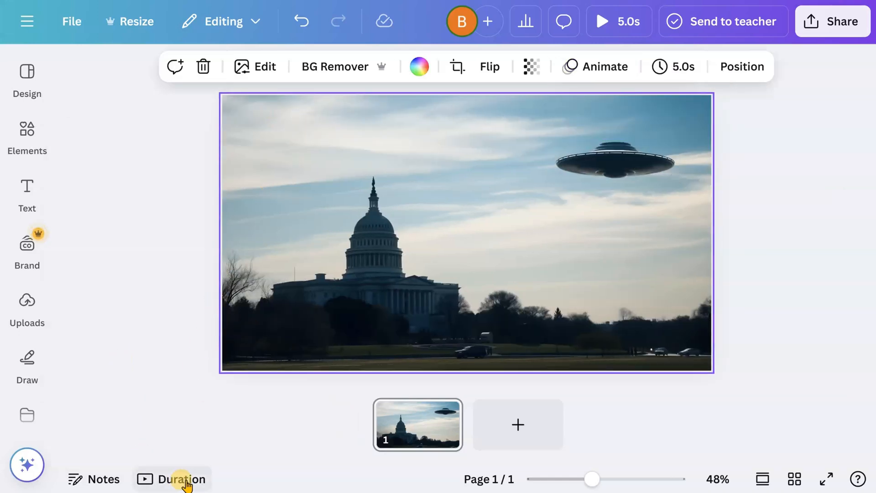
Step: Play the timeline, drag the UFO further left, deselect, and replay the drift
click(183, 479)
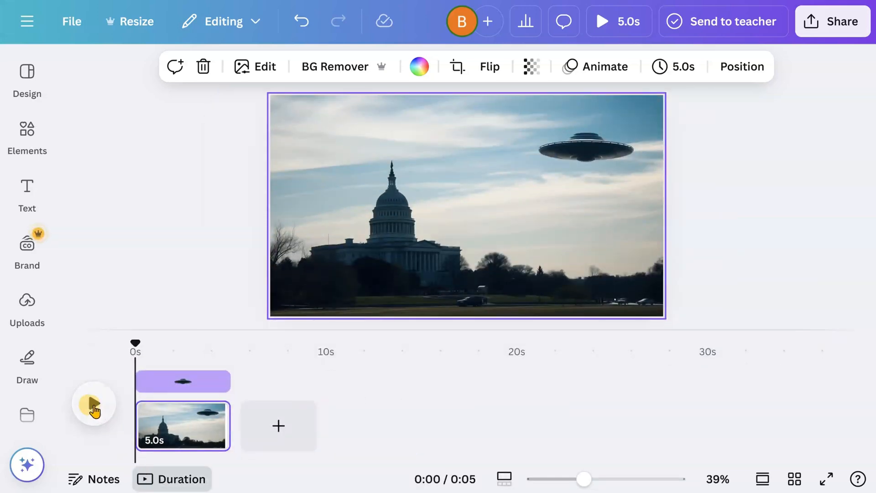
click(94, 404)
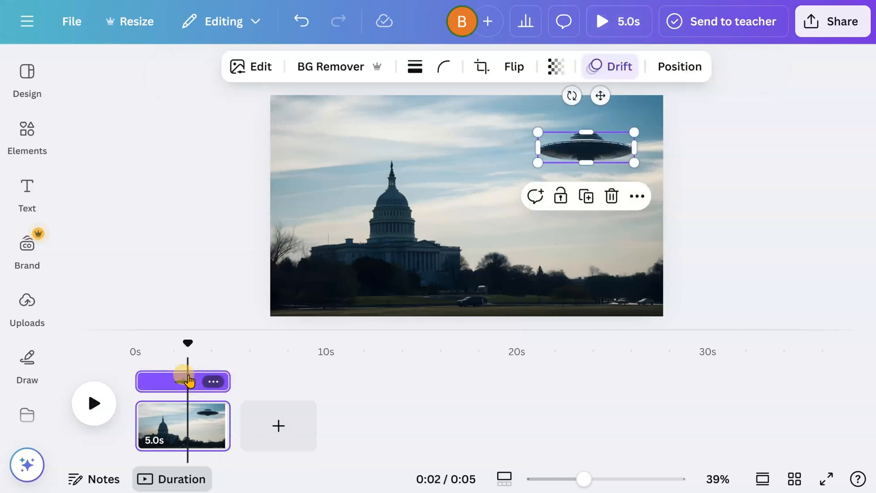
drag(187, 343, 230, 343)
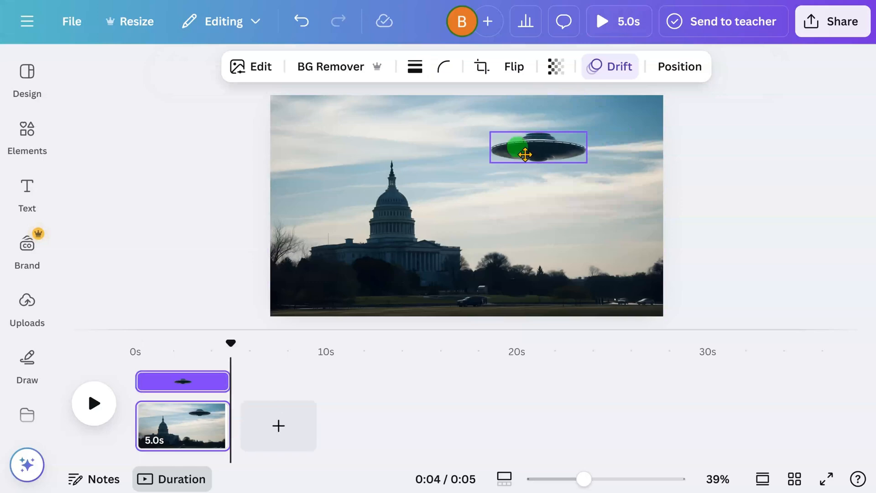
click(537, 148)
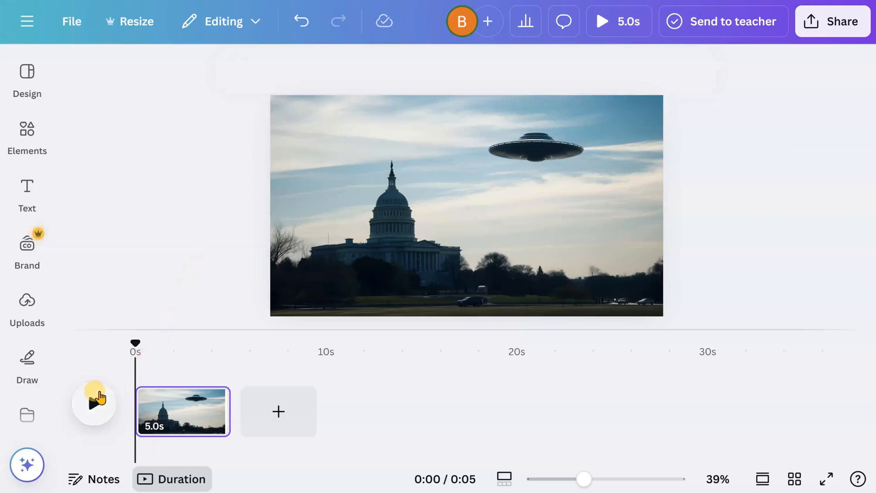
click(93, 401)
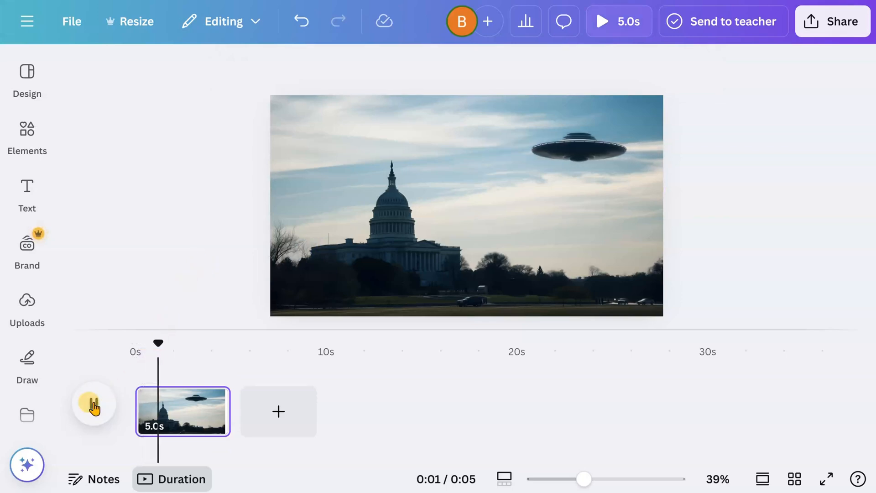